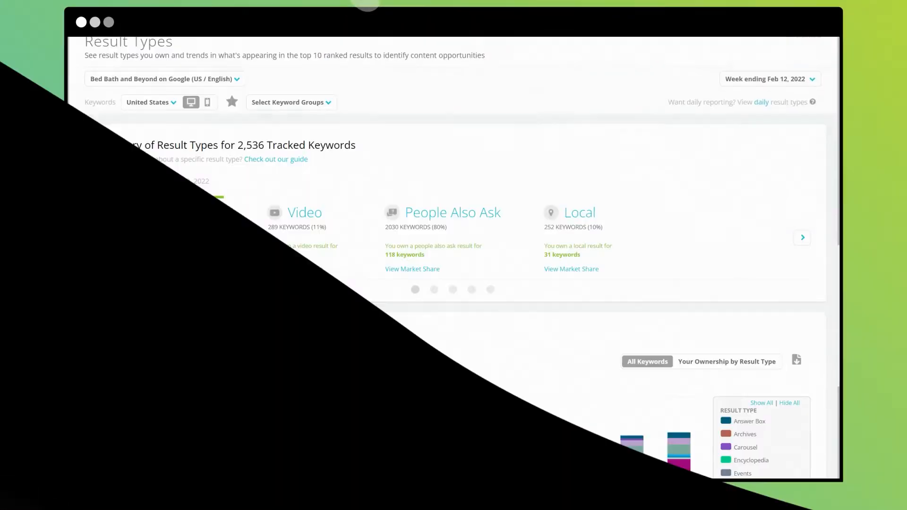
Filter Result Types by Keyword to Answer Box results via the Result Type checkbox.
{"action": "scroll", "scroll_direction": "down", "scroll_amount": 3}
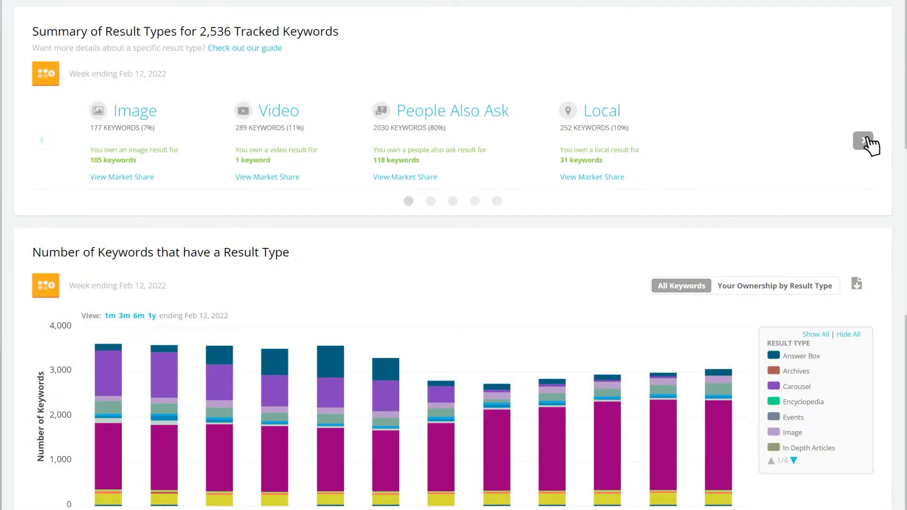
{"action": "scroll", "scroll_direction": "down", "scroll_amount": 3}
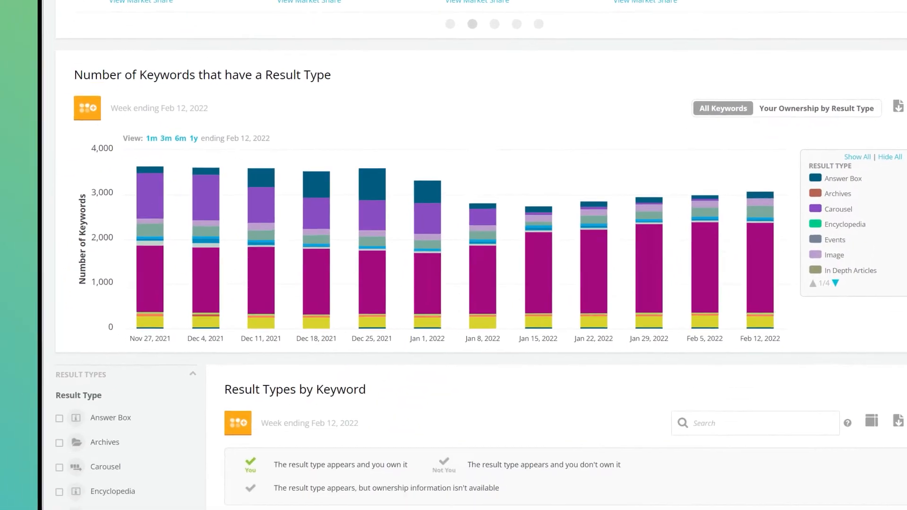
{"action": "scroll", "scroll_direction": "down", "scroll_amount": 3}
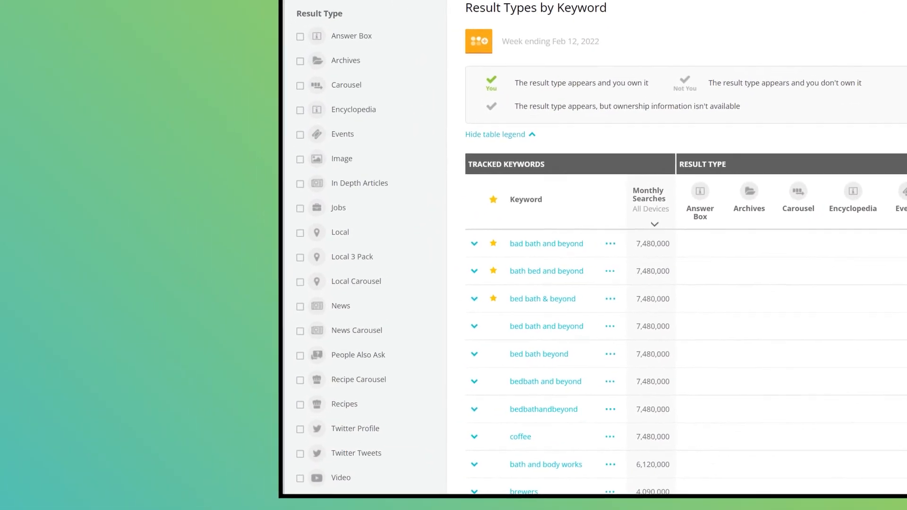
{"action": "left_click", "coordinate": [280, 160]}
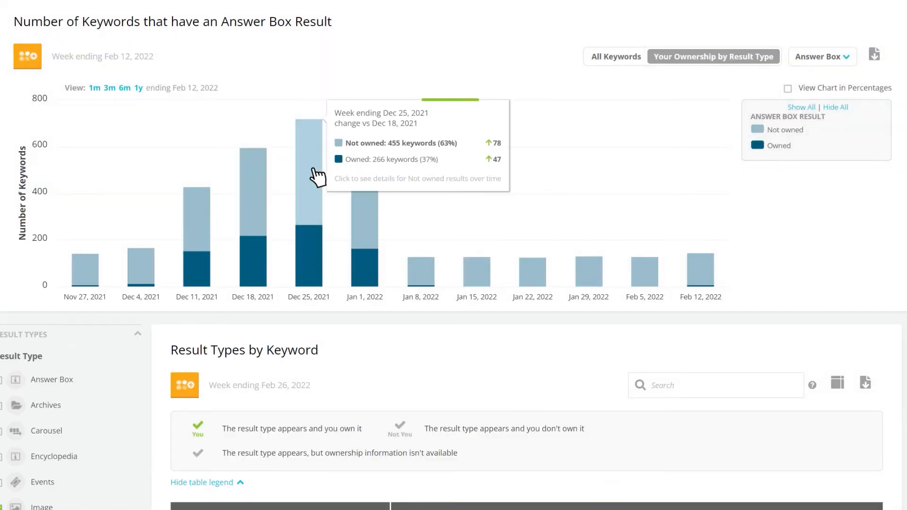
Scroll to the keyword table of owned Answer Box keywords for week ending Dec 25, 2021.
{"action": "scroll", "scroll_direction": "down", "scroll_amount": 3}
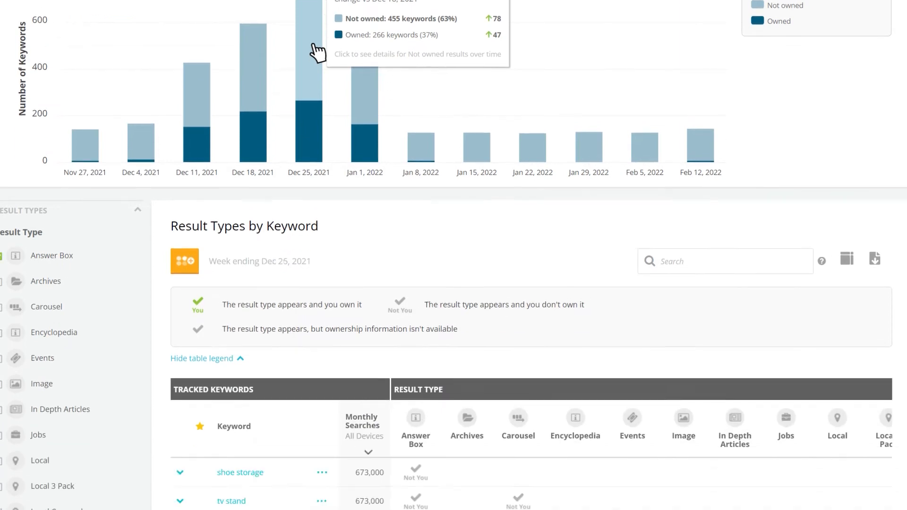
{"action": "scroll", "scroll_direction": "down", "scroll_amount": 3}
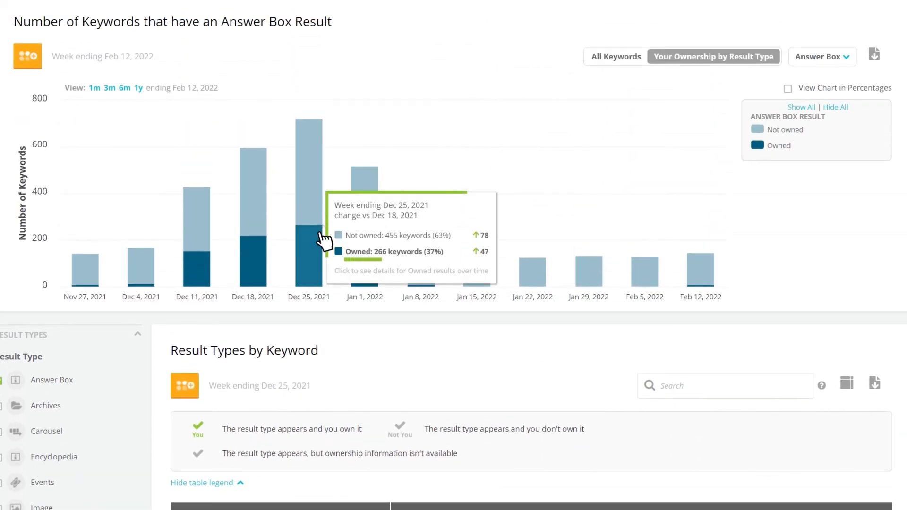
{"action": "scroll", "scroll_direction": "down", "scroll_amount": 3}
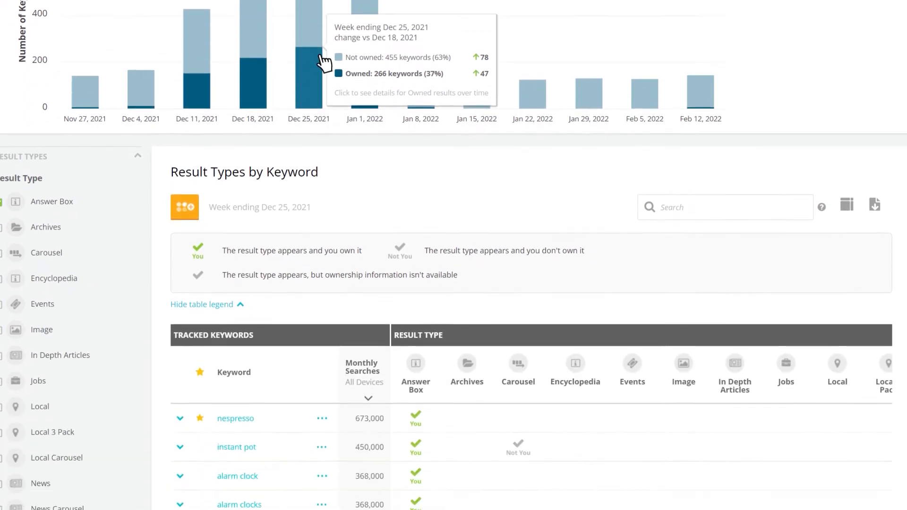
{"action": "scroll", "scroll_direction": "down", "scroll_amount": 3}
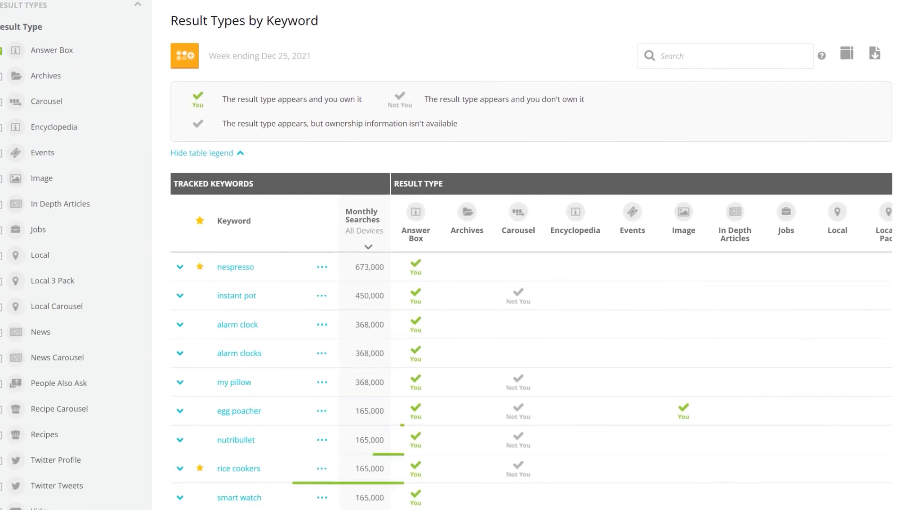